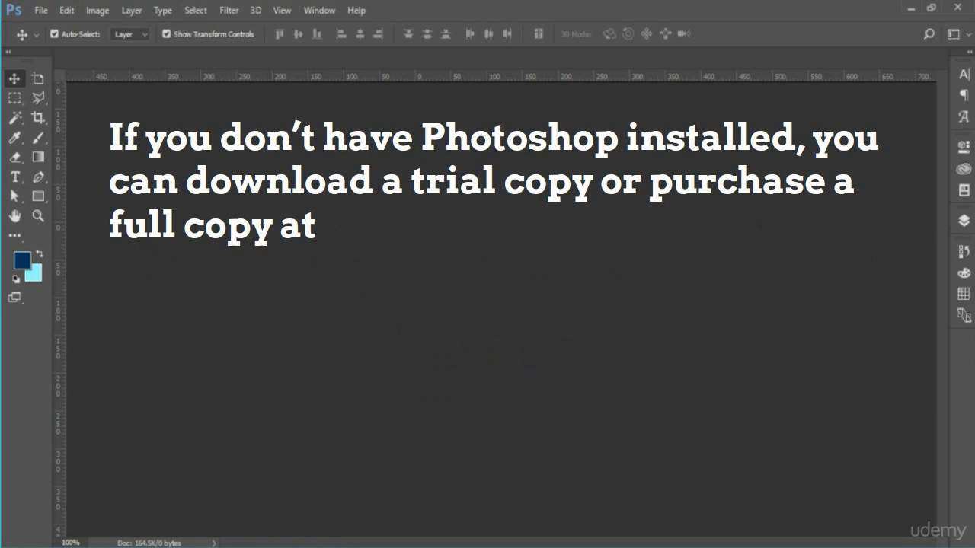
type("w")
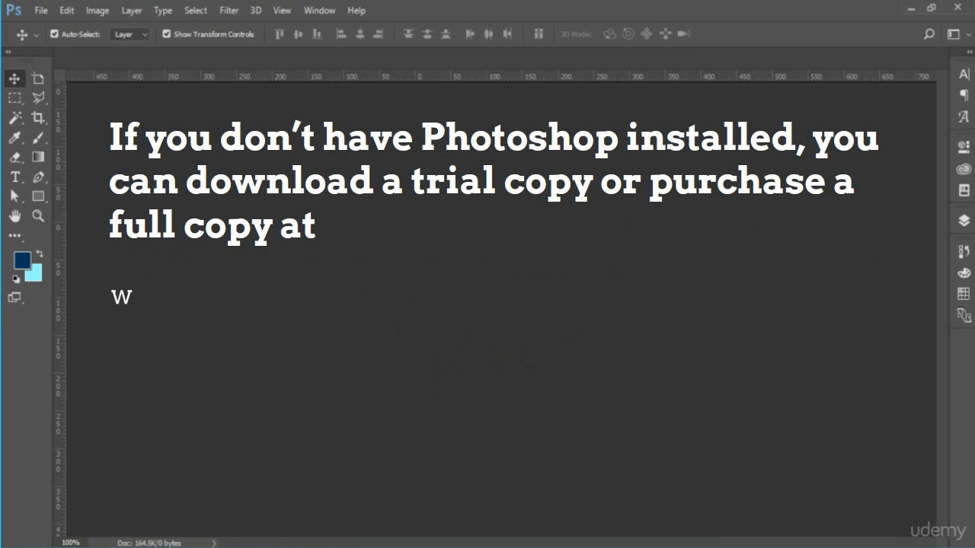
type("ww.adobe.com/go/tryphotoshop.")
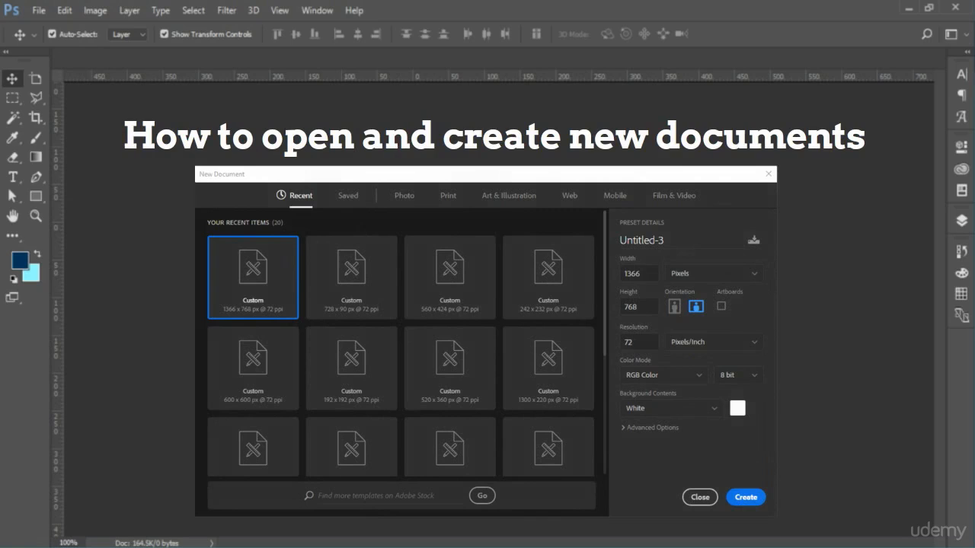
- Advance from the New Document dialog example to the Filter menu over the Liquify workspace
left_click(744, 496)
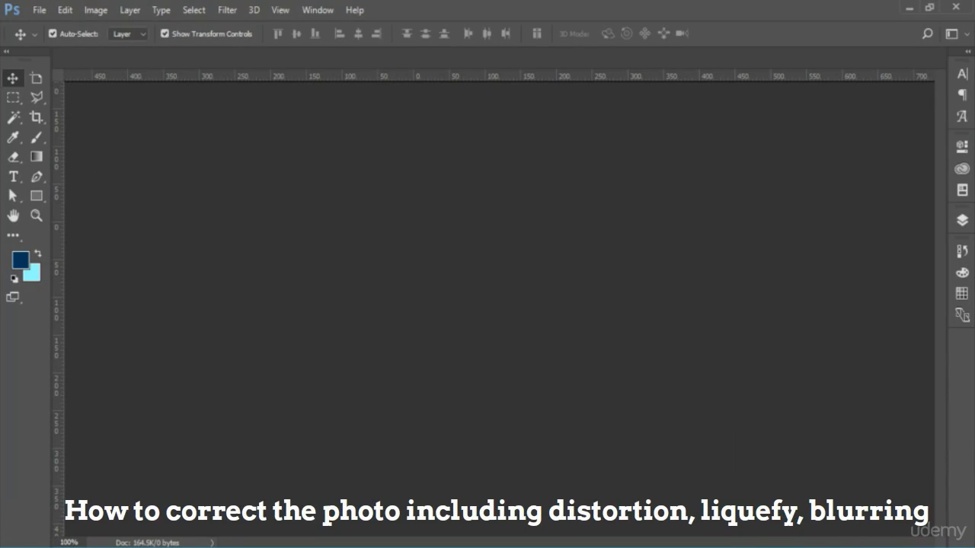
left_click(227, 10)
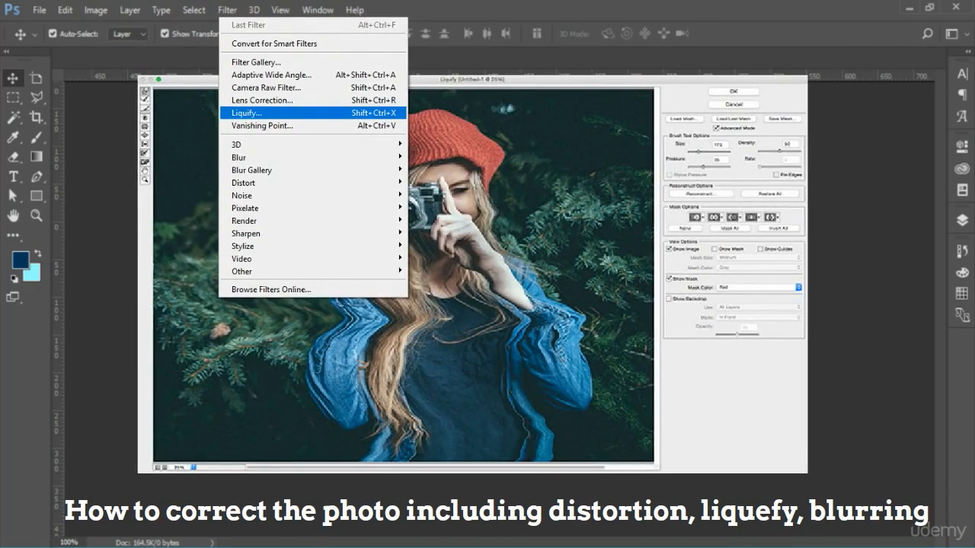